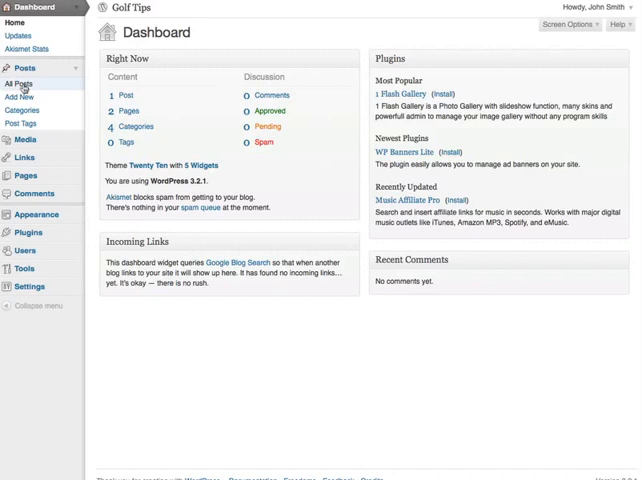
- Open the Golf Tip #1 post for editing from the All Posts list
click(20, 84)
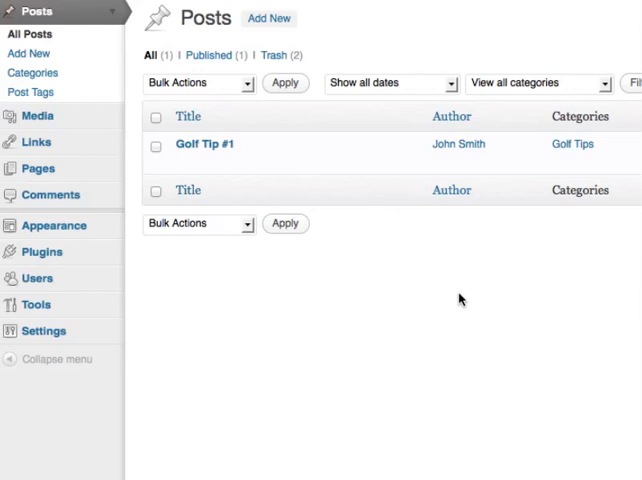
click(204, 144)
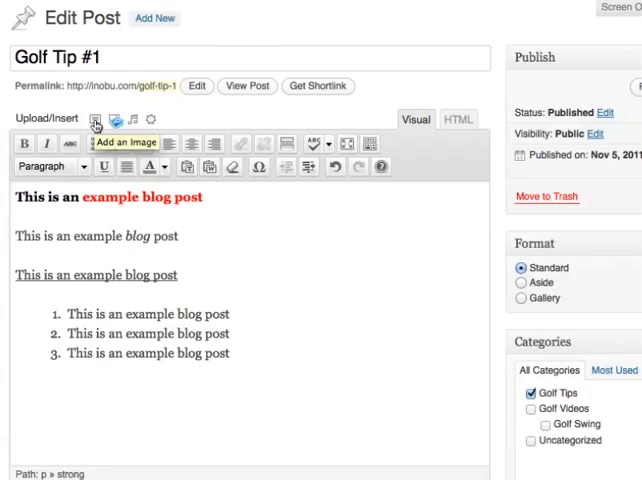
- Below the first text line, start uploading an image from the computer to reach the file picker
click(20, 216)
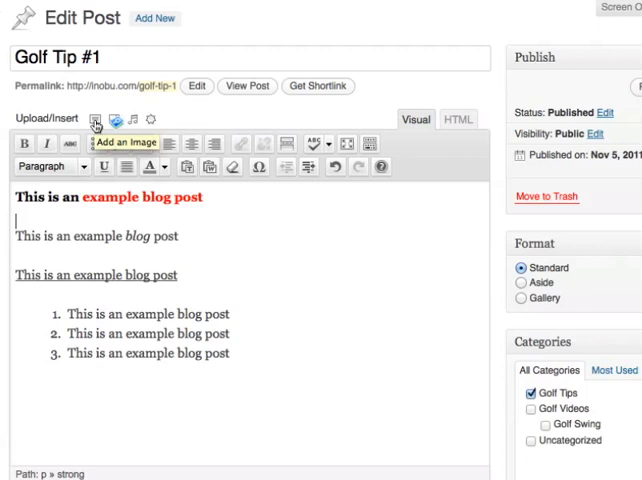
click(94, 120)
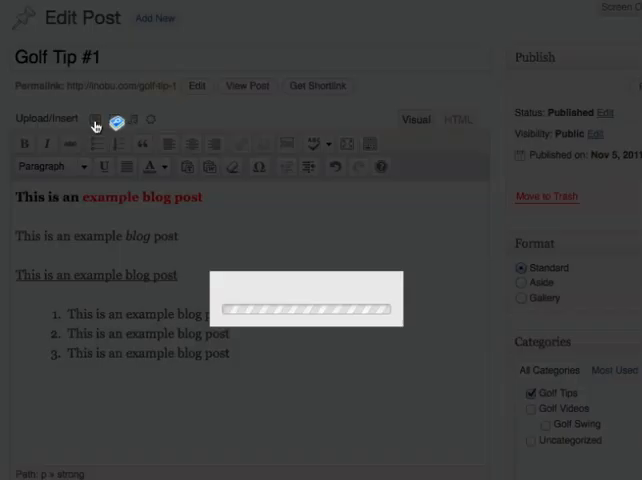
click(94, 120)
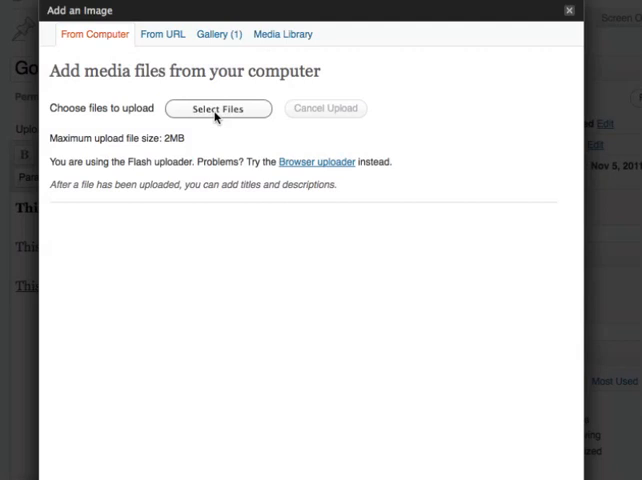
click(216, 108)
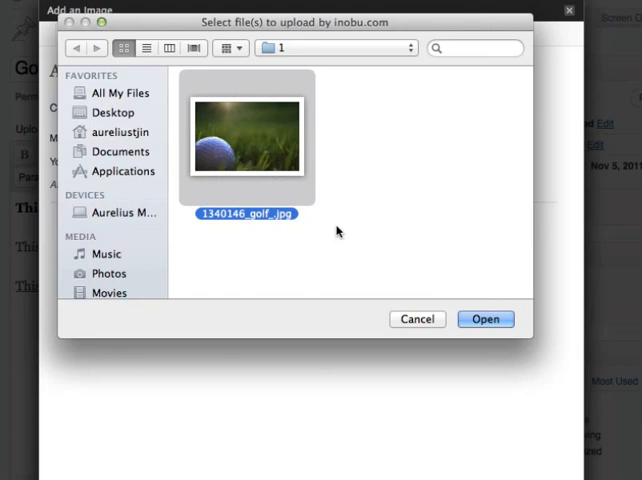
- Upload the golf ball photo with title 'Golf ball' and alternate text 'Golf'
click(484, 320)
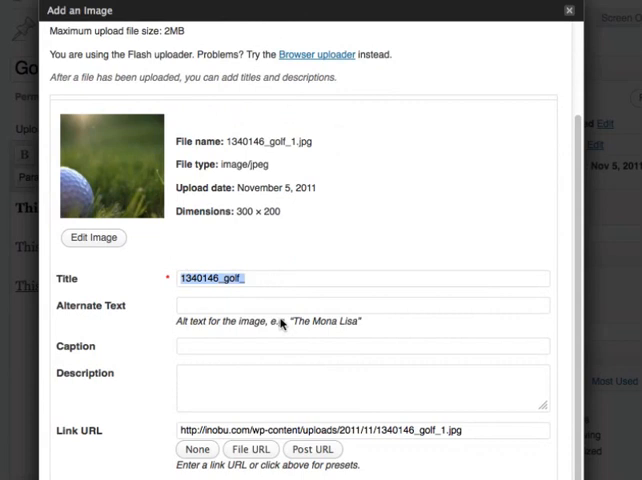
text(Golf ball)
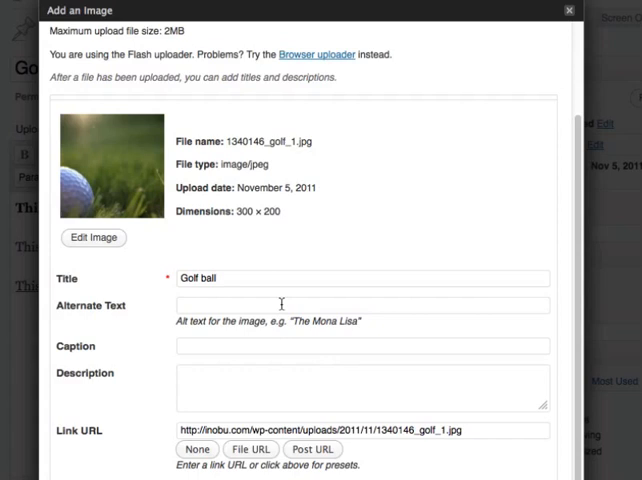
text(Golf)
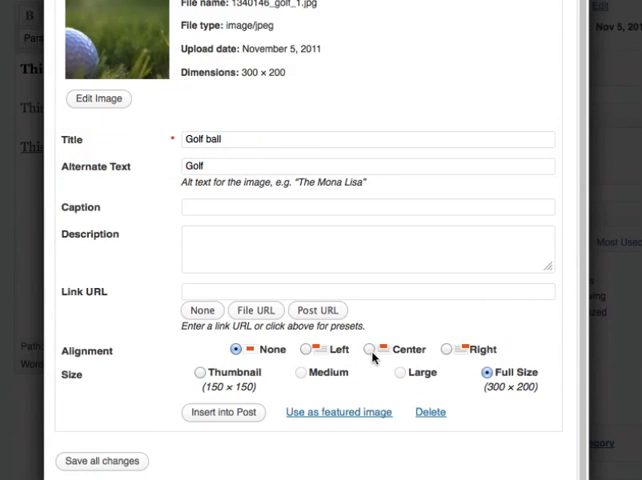
- Insert the full-size golf ball image into the post with Center alignment
click(368, 350)
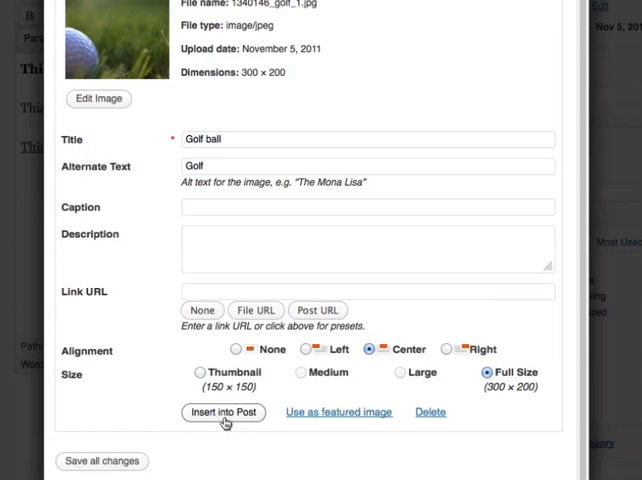
click(224, 412)
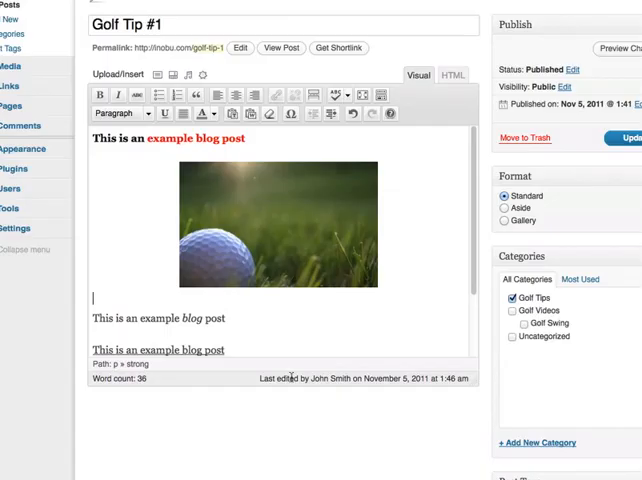
mouse_move(142, 246)
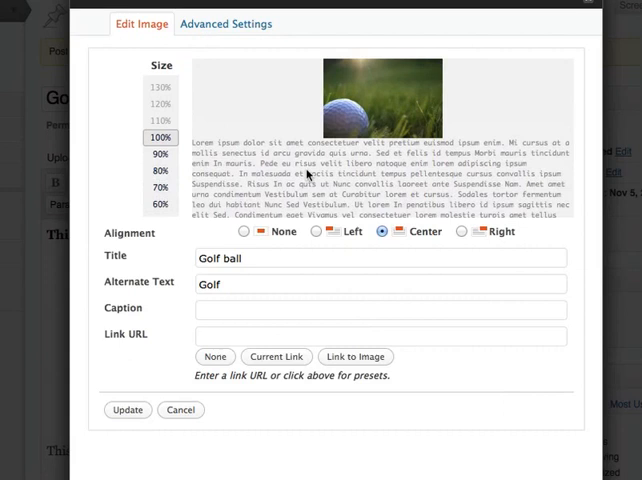
- View the image's advanced settings showing its source, 300×200 size and CSS class
click(226, 24)
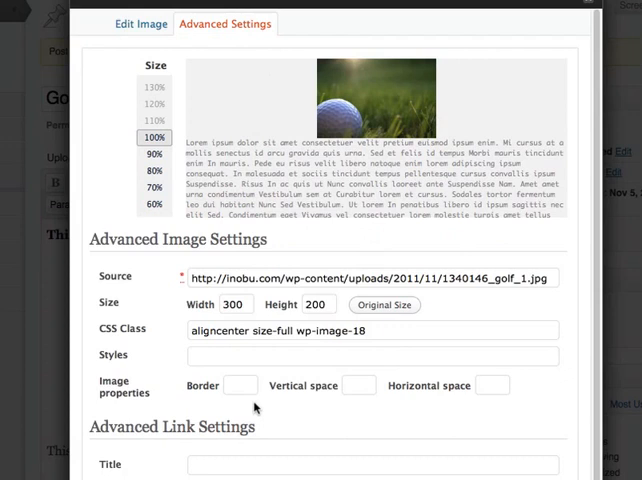